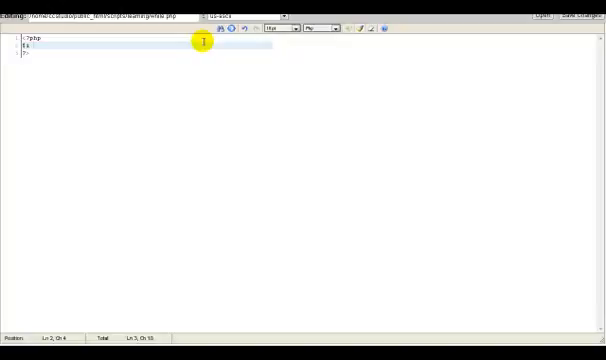
- Write while($i < 5){ echo $i . "<br />"; $i++; } after $i = 0; in while.php
text(= 0;)
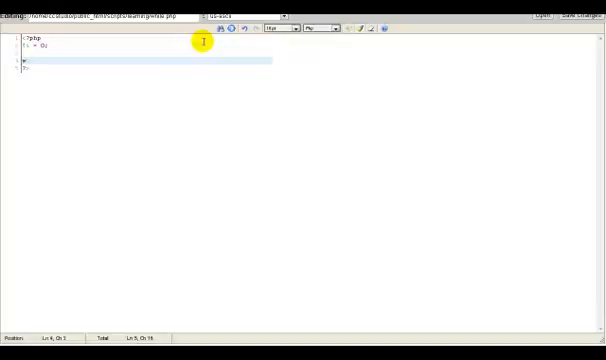
text(while()
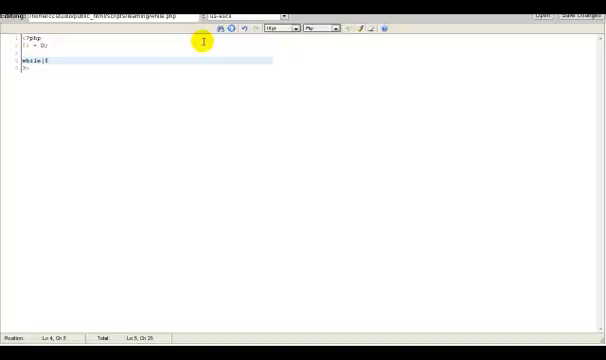
text($i <)
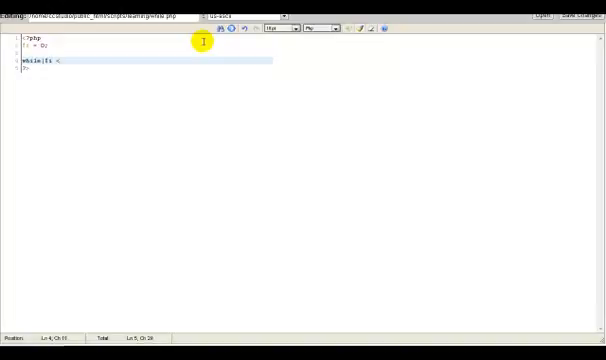
text(5){)
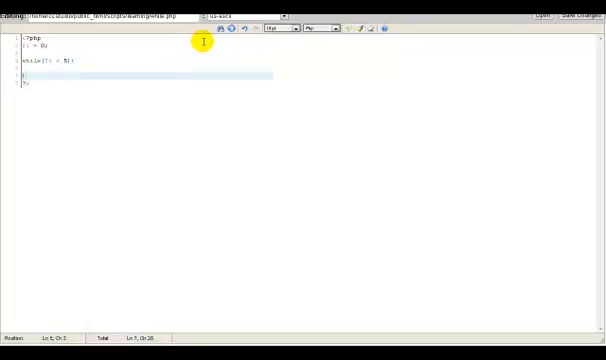
text(echo)
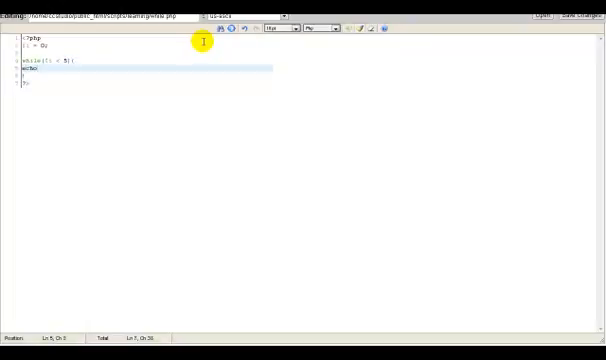
text("<br />";)
text($i++;)
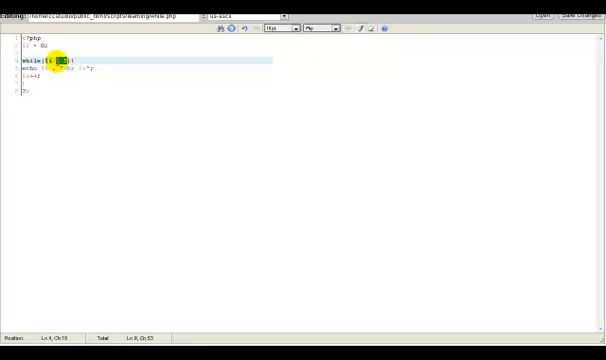
click(575, 16)
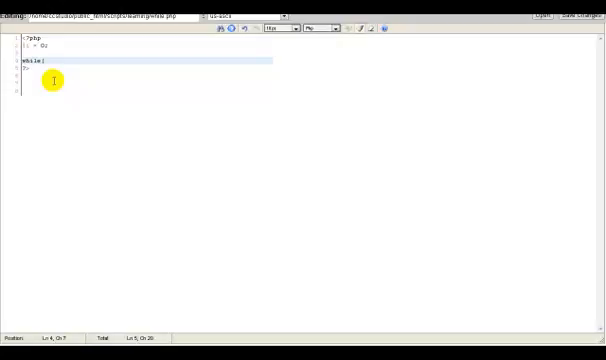
- Add a while(true) loop that echoes "Forever"
text(true){)
text(echo ')
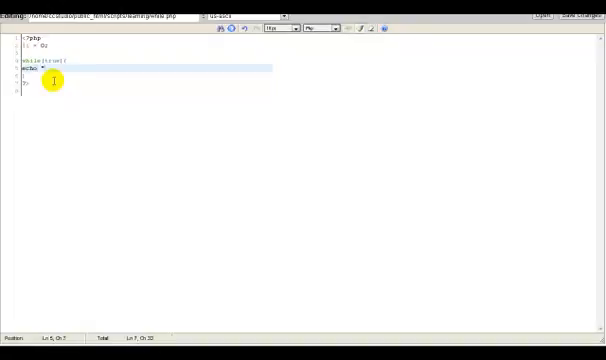
text(Forever)
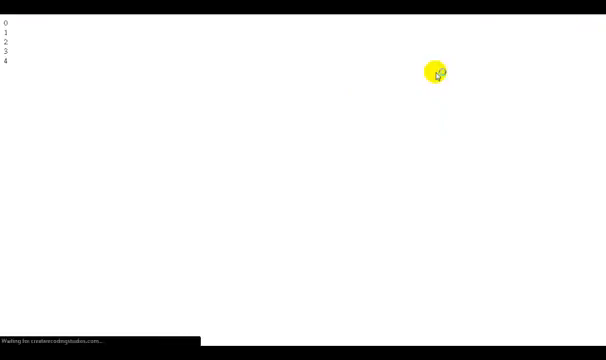
mouse_move(440, 32)
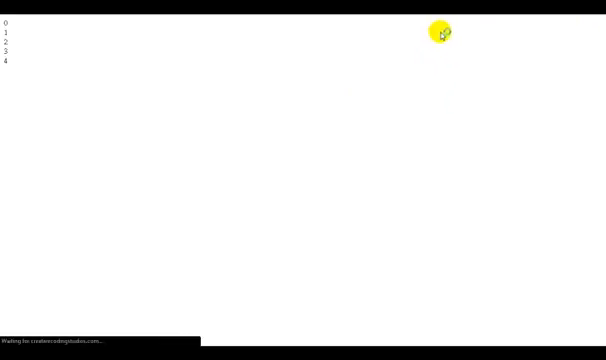
mouse_move(299, 42)
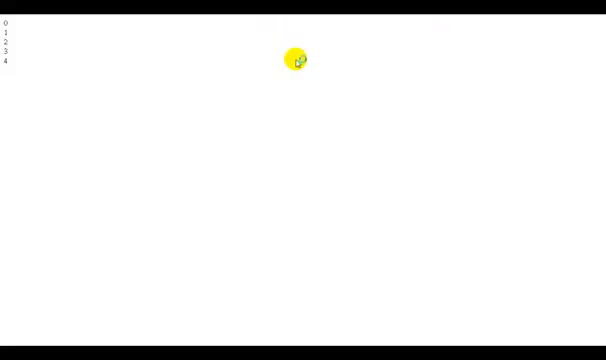
mouse_move(305, 82)
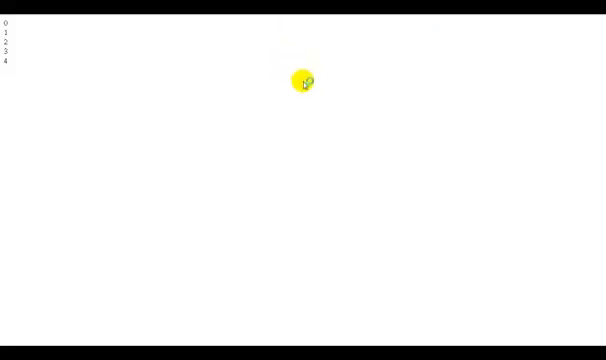
- Refresh the while.php page in the browser to view the 0–4 output
click(305, 80)
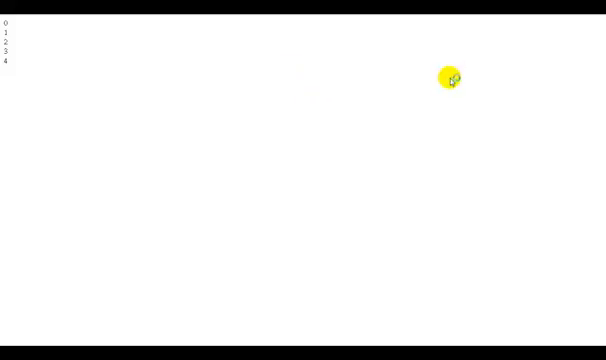
mouse_move(399, 138)
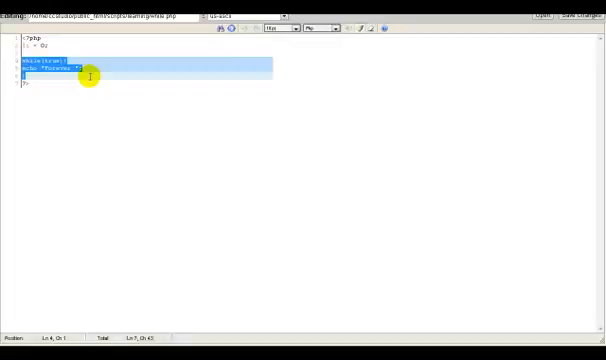
- Delete the while(true) Forever loop, leaving only $i = 0; in the PHP tags
key(Delete)
text(do)
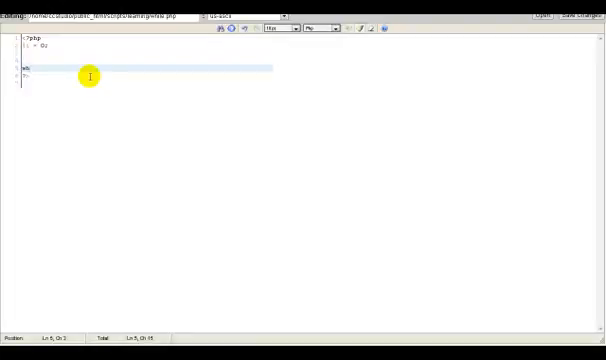
text(hile)
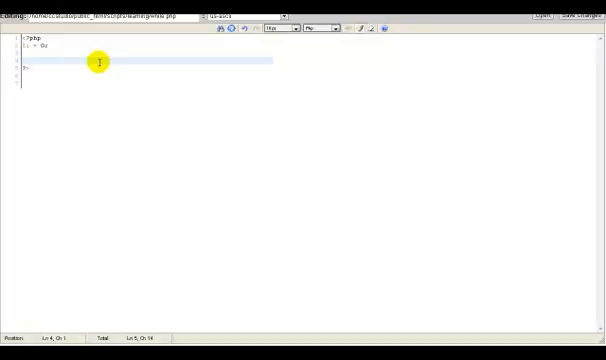
mouse_move(188, 48)
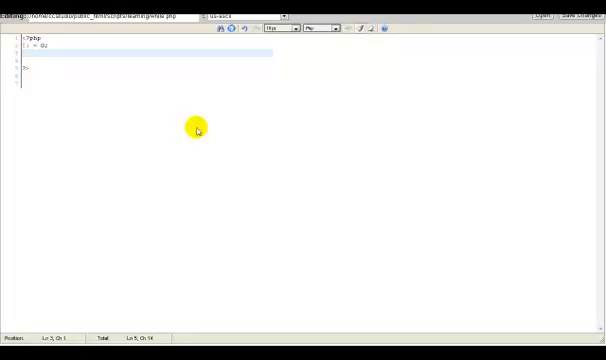
mouse_move(160, 89)
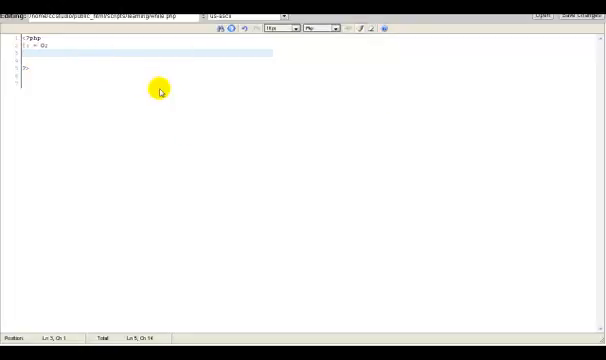
mouse_move(158, 70)
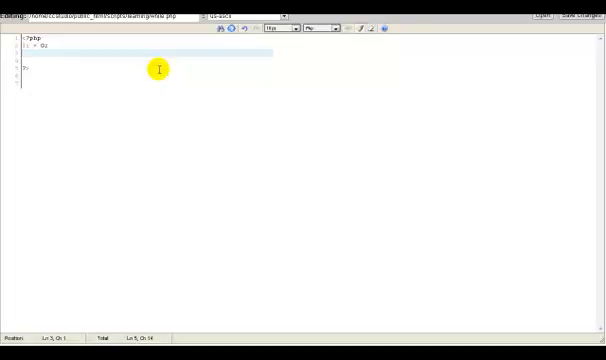